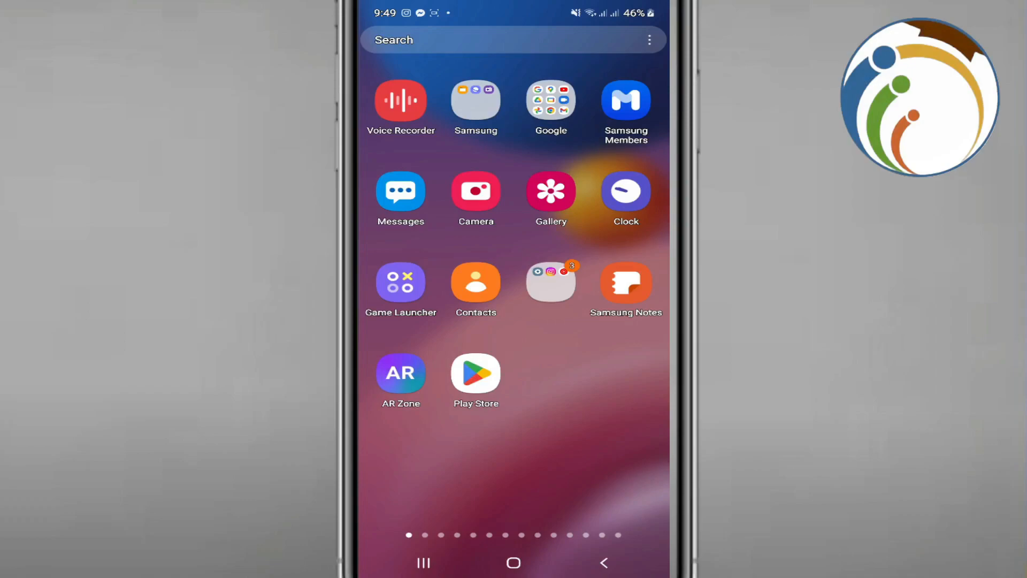
Swipe the home screen to reach the Contacts app and its contact list.
scroll("up", 3)
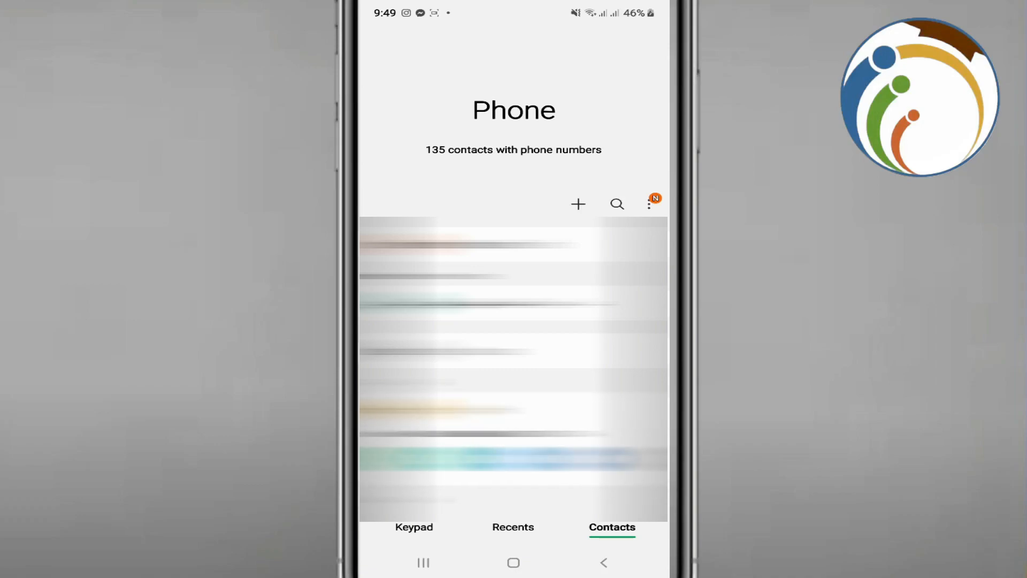
Scroll to the contact 'Ho' and begin editing their details.
scroll("up", 3)
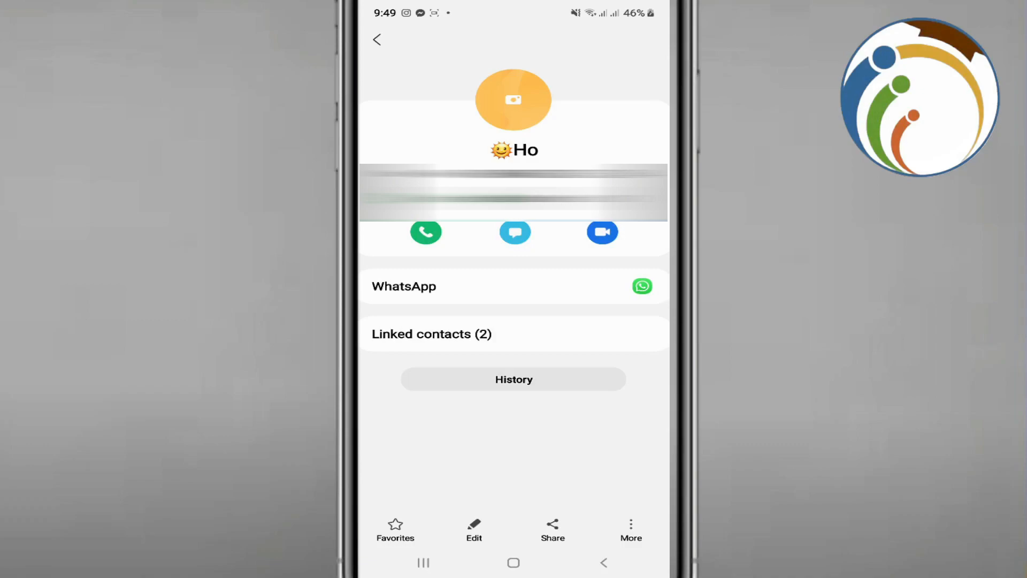
left_click(475, 528)
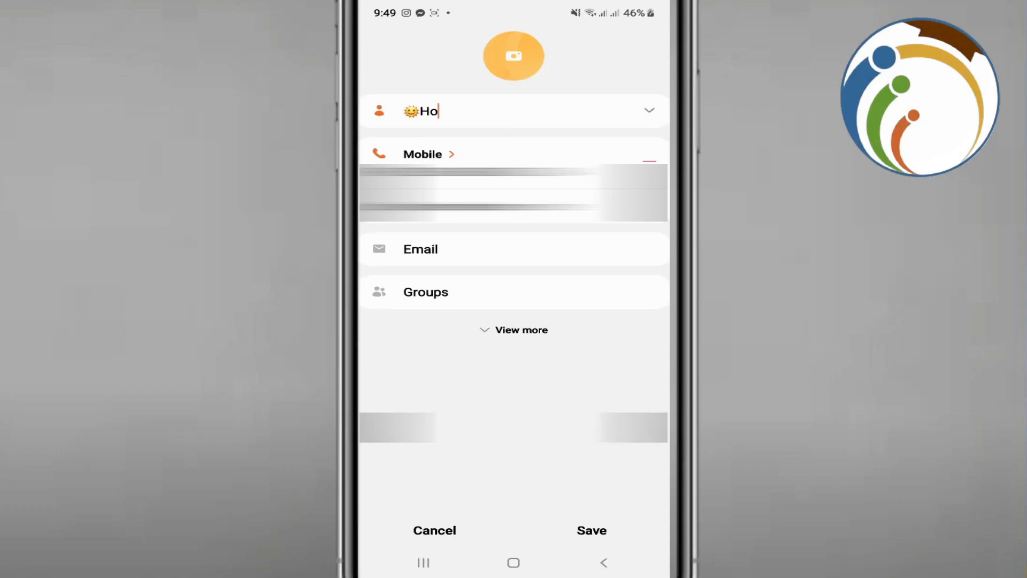
Choose to replace Ho's profile picture with a new Camera photo.
left_click(514, 55)
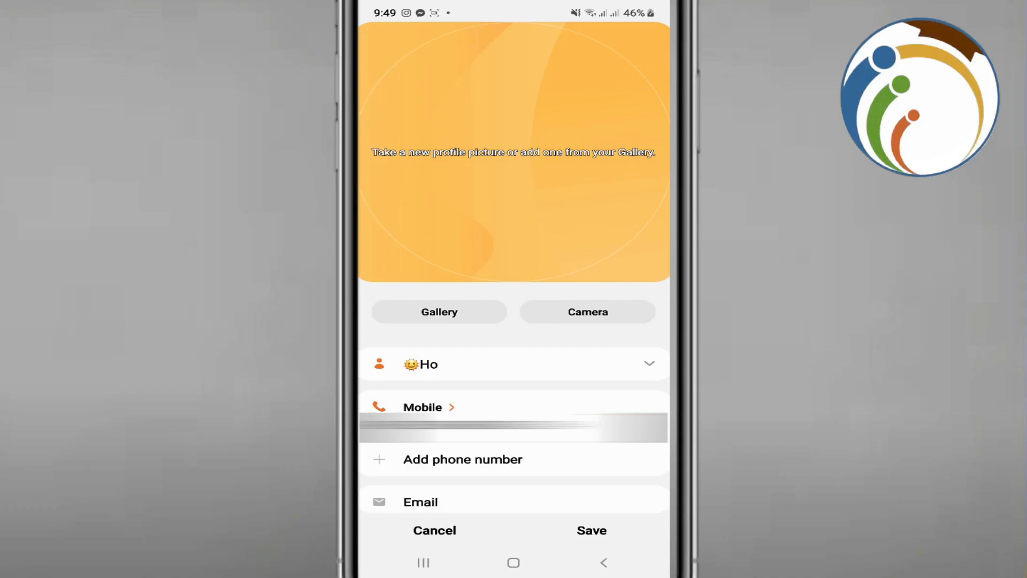
left_click(588, 311)
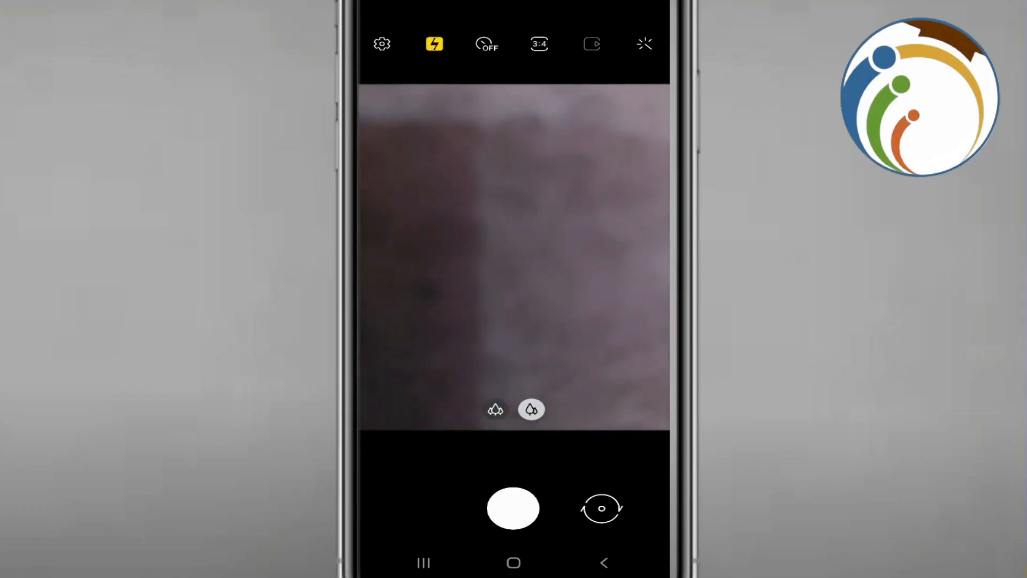
Capture and accept the cropped photo as Ho's picture, reaching the Save/Discard prompt.
left_click(513, 509)
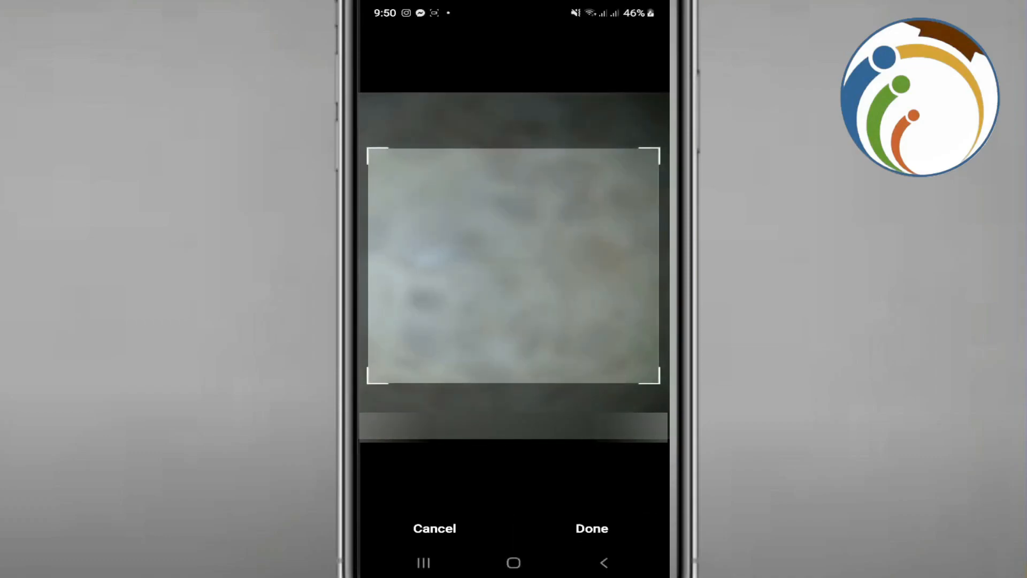
left_click(591, 528)
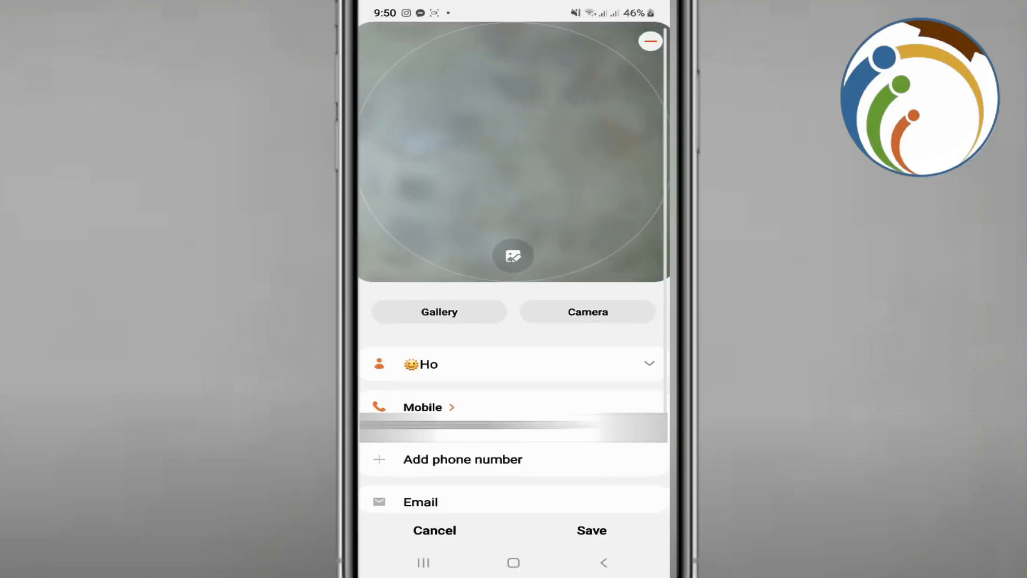
left_click(433, 529)
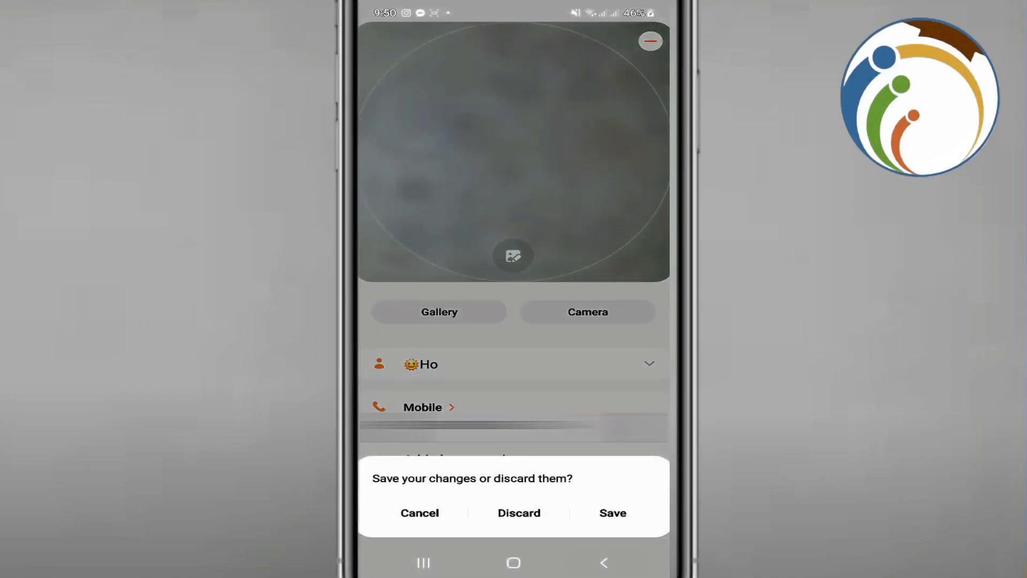